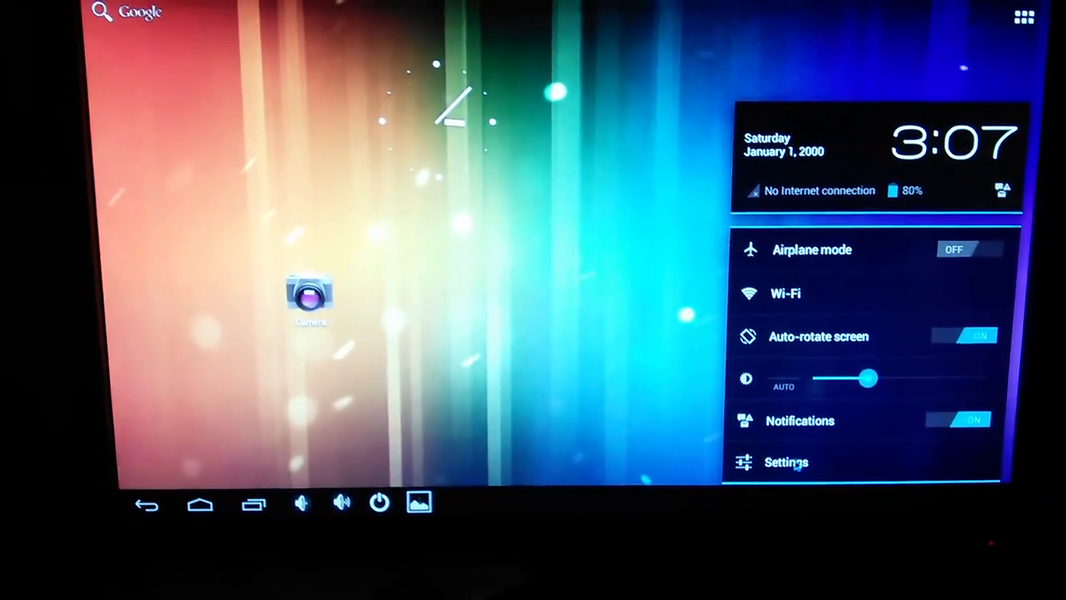
# Go from quick settings into the Settings app and select Ethernet configuration.
pyautogui.click(786, 461)
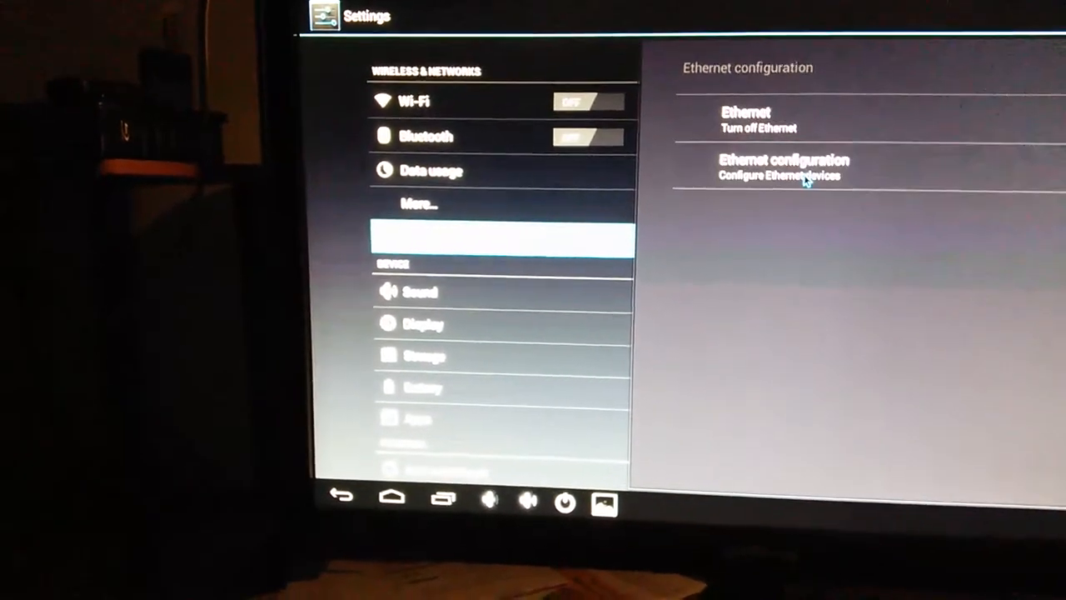
pyautogui.click(779, 167)
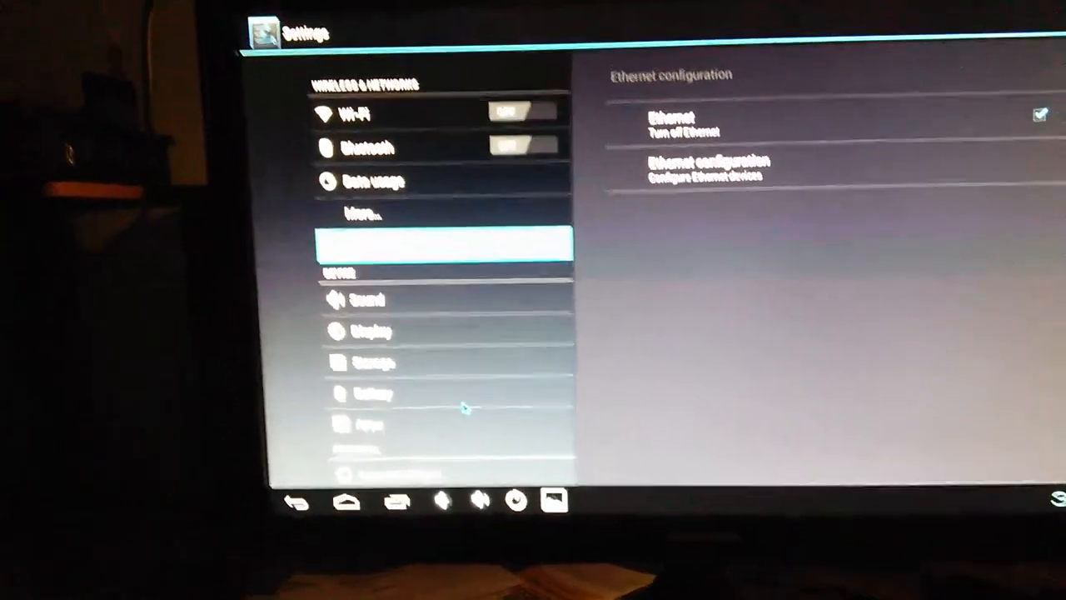
# Show the Storage page with internal storage and SD card usage.
pyautogui.click(363, 213)
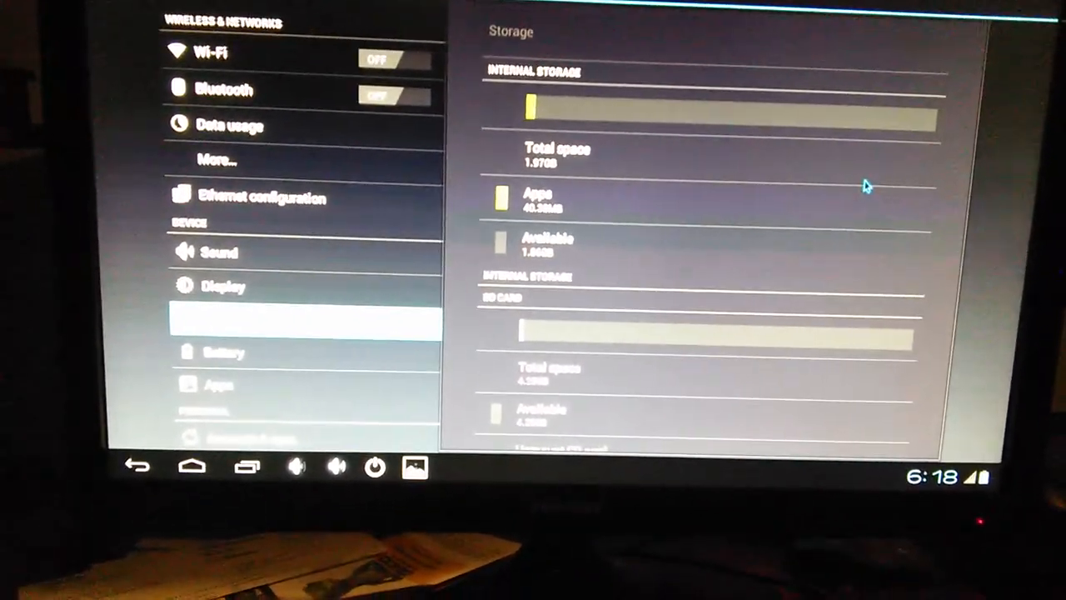
# Pass the Battery page (80%, not charging) and show the empty Apps list.
pyautogui.scroll(-3)
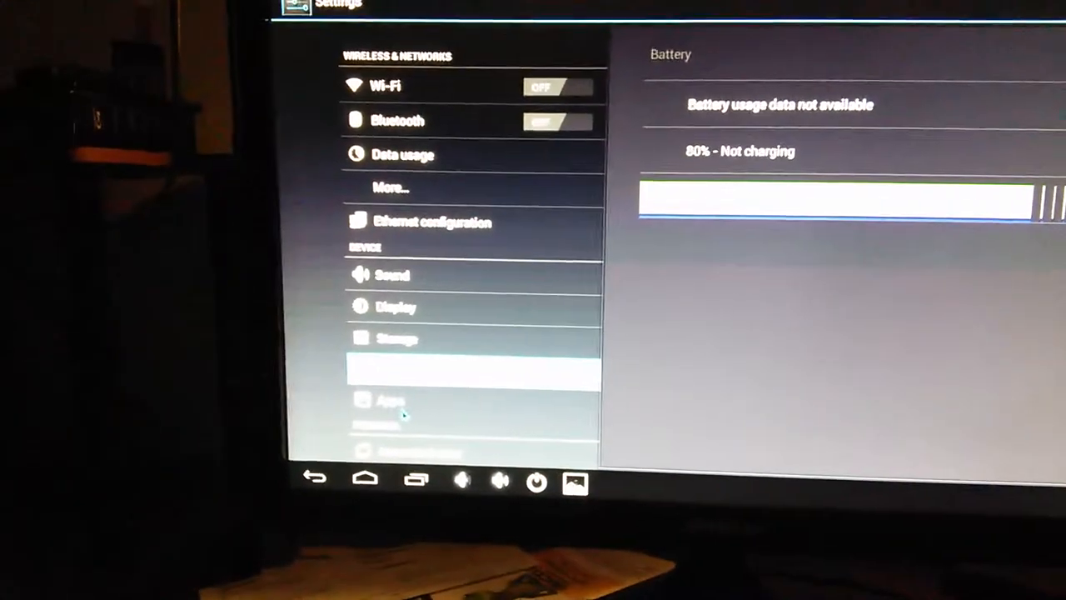
pyautogui.click(391, 402)
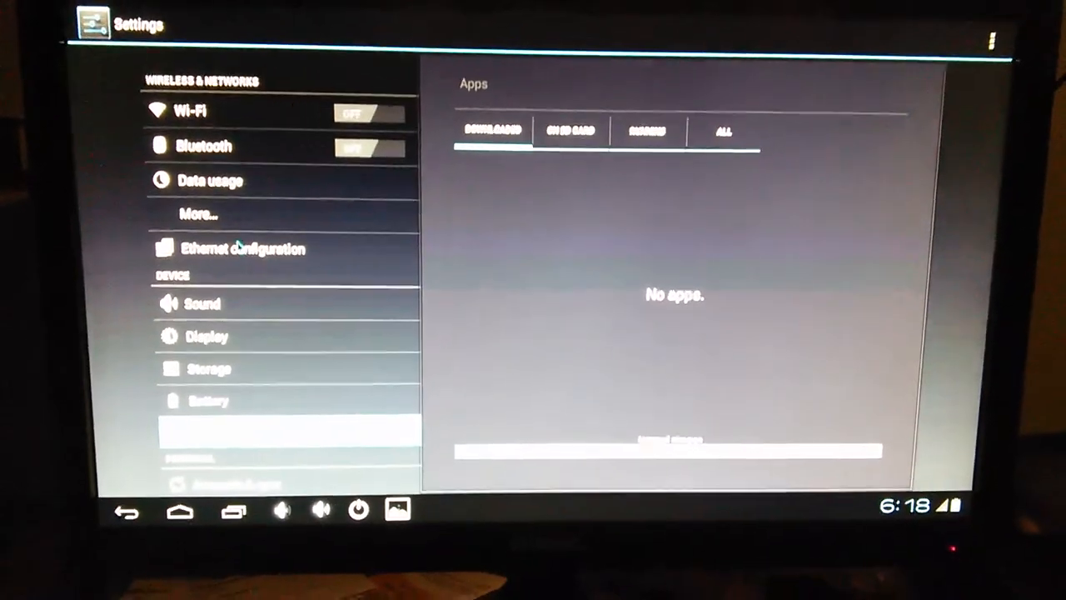
# View the Configure Ethernet device dialog and cancel it without changes.
pyautogui.click(243, 248)
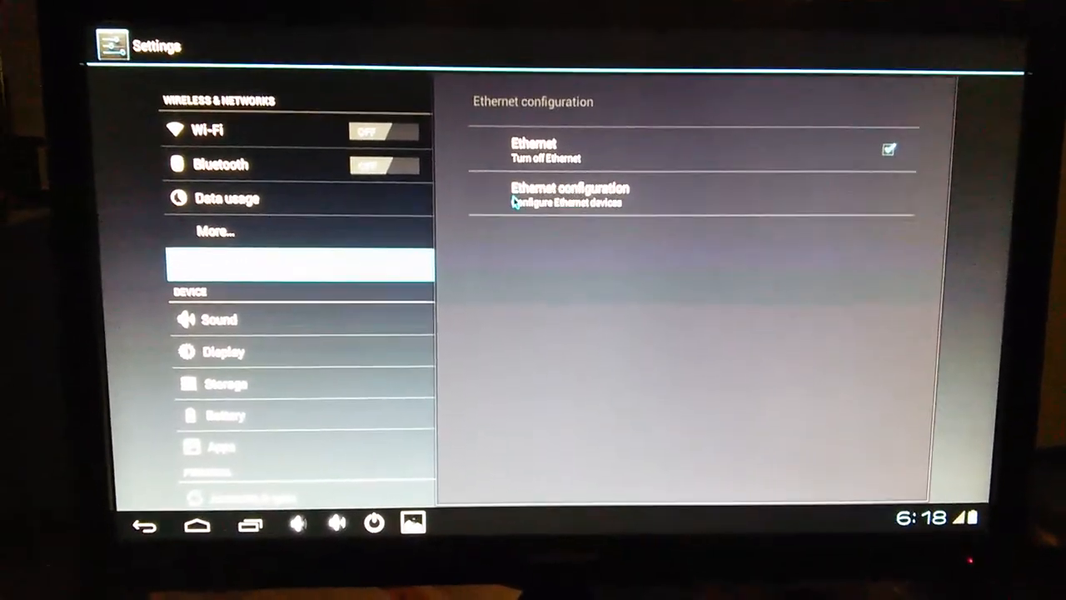
pyautogui.click(569, 193)
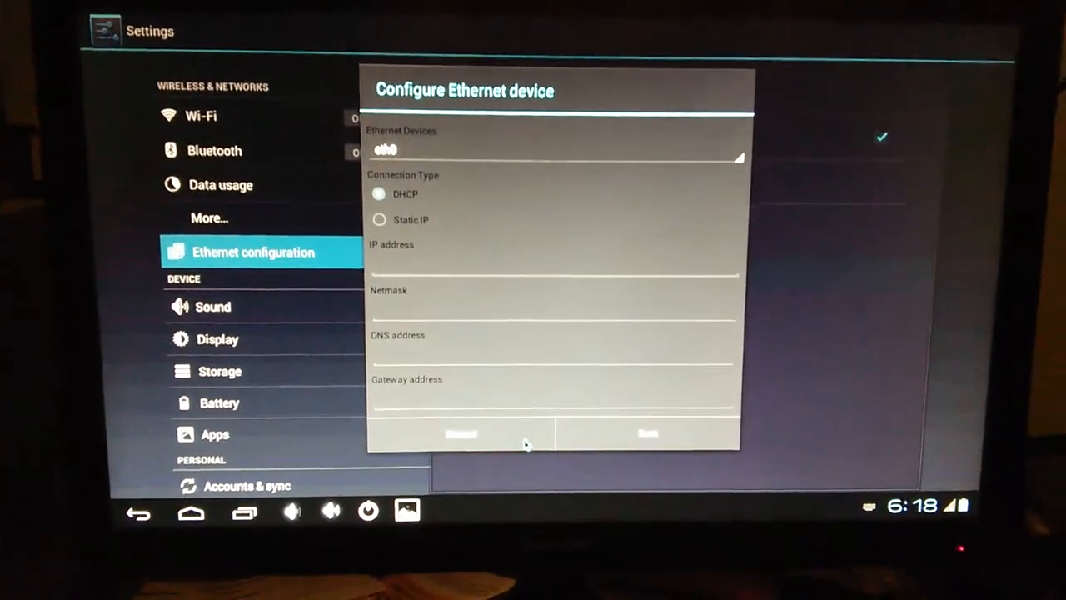
pyautogui.click(460, 433)
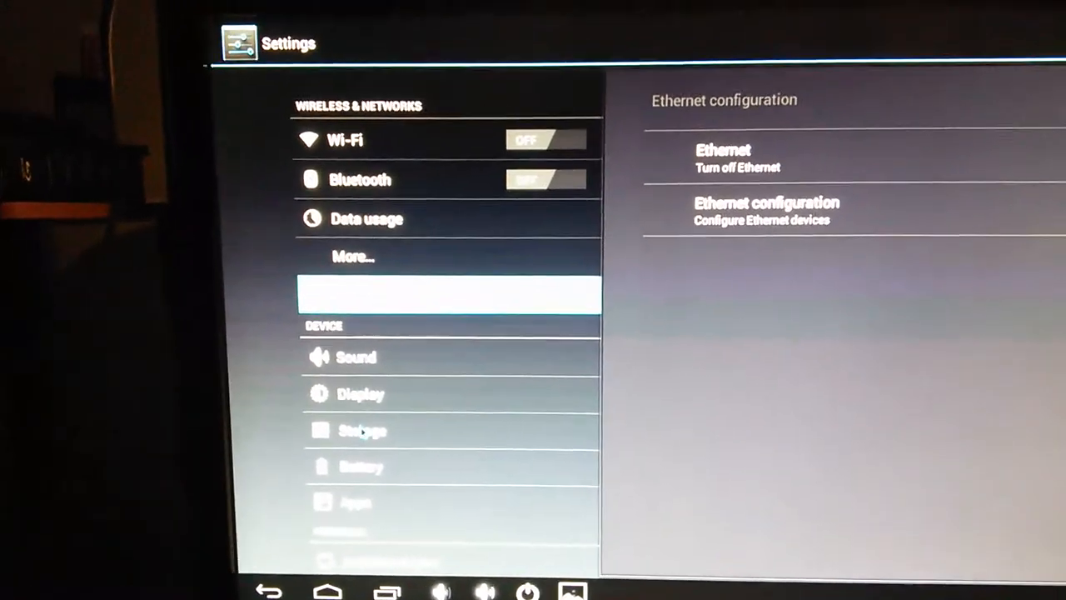
# Under Display > Wallpaper, try Gallery (No Storage), then browse Live Wallpapers without picking one.
pyautogui.click(360, 393)
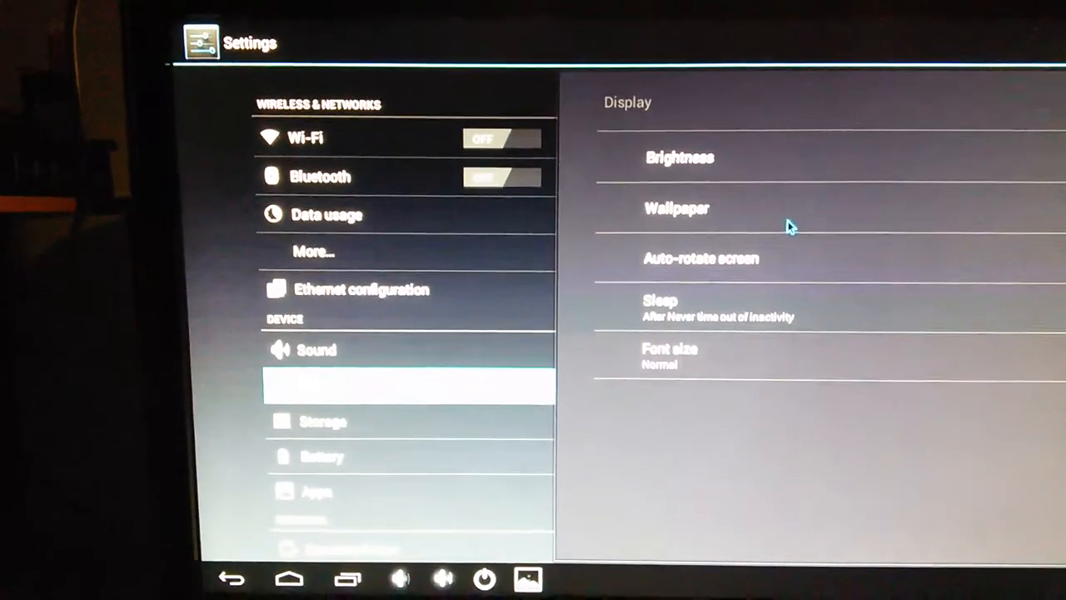
pyautogui.click(676, 208)
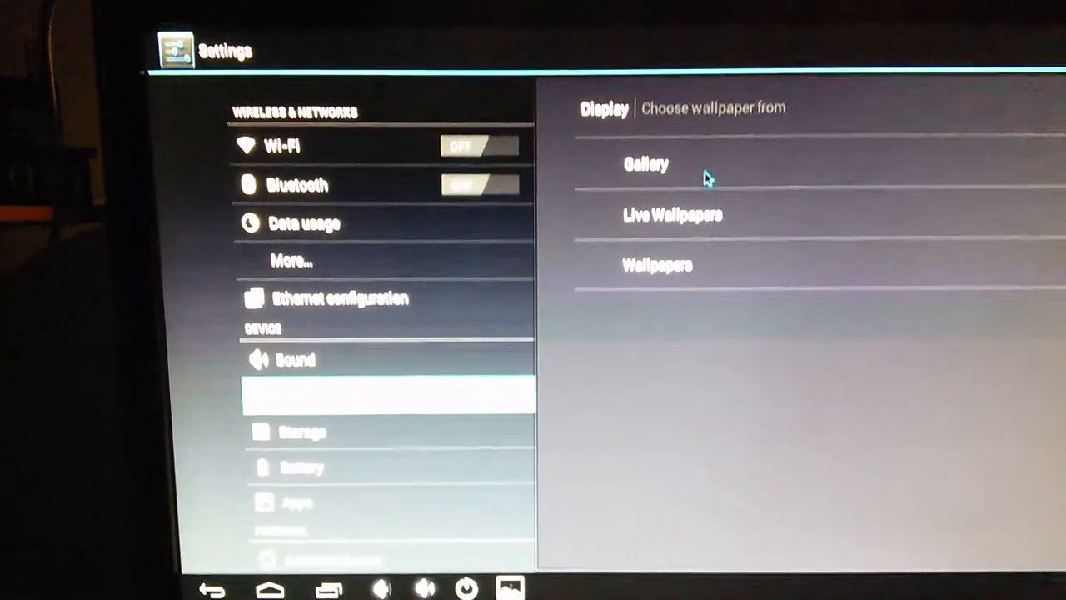
pyautogui.click(646, 165)
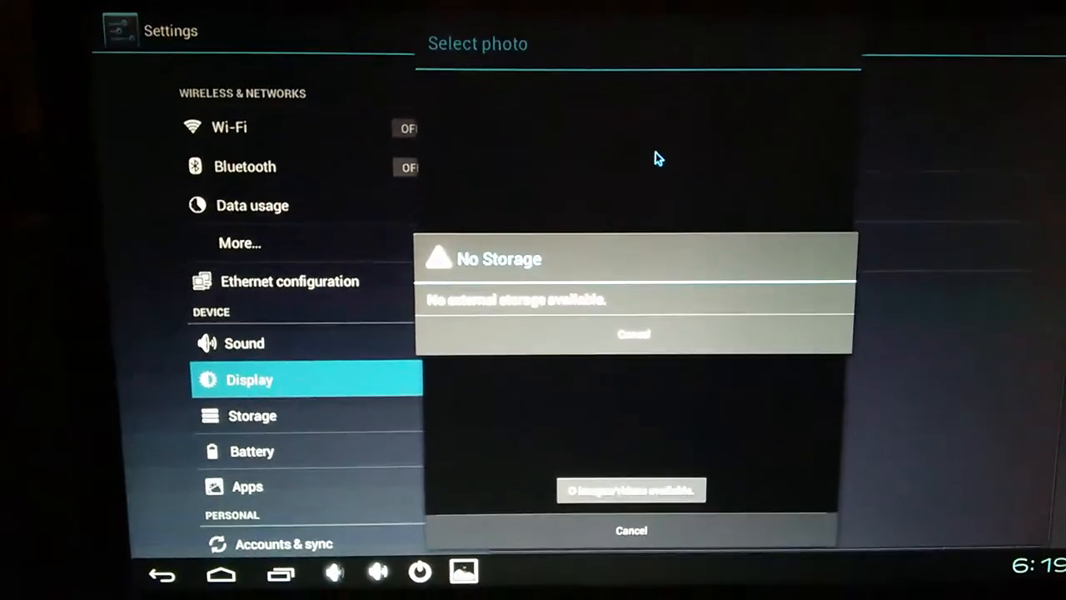
pyautogui.click(633, 333)
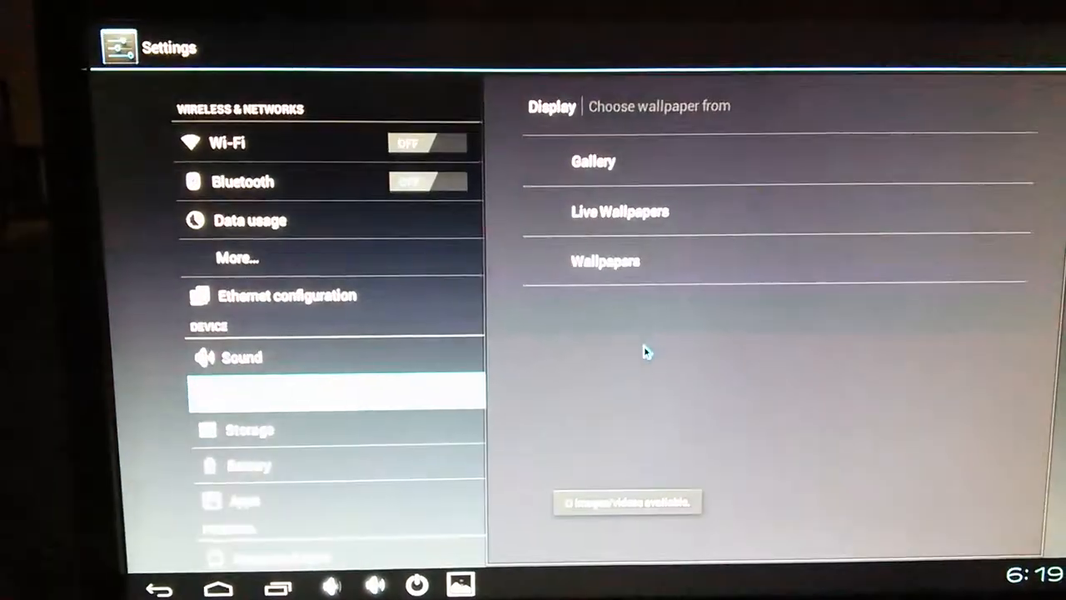
pyautogui.click(619, 210)
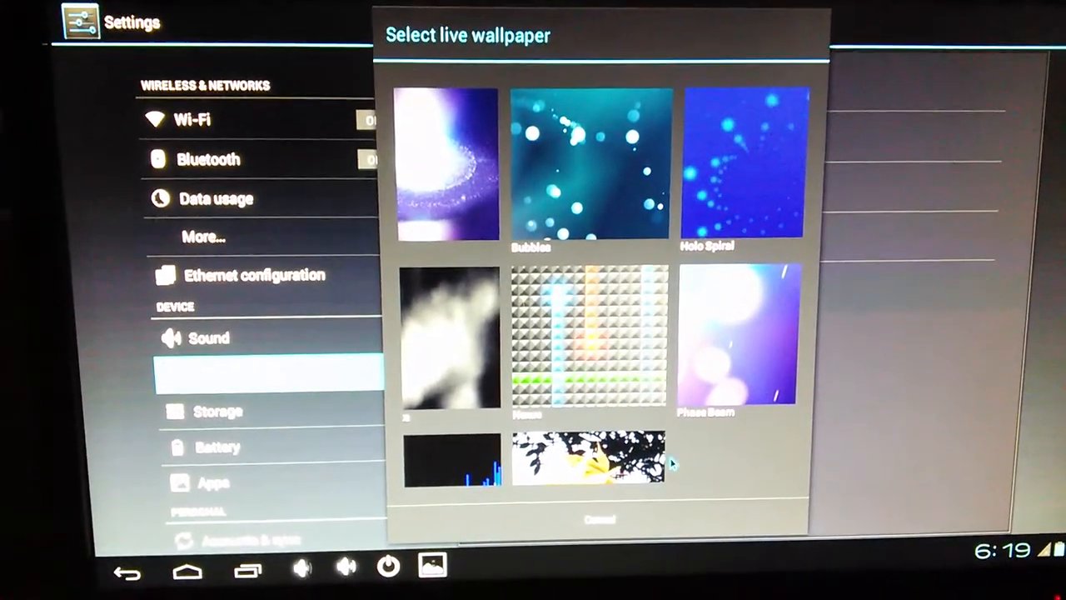
pyautogui.scroll(-3)
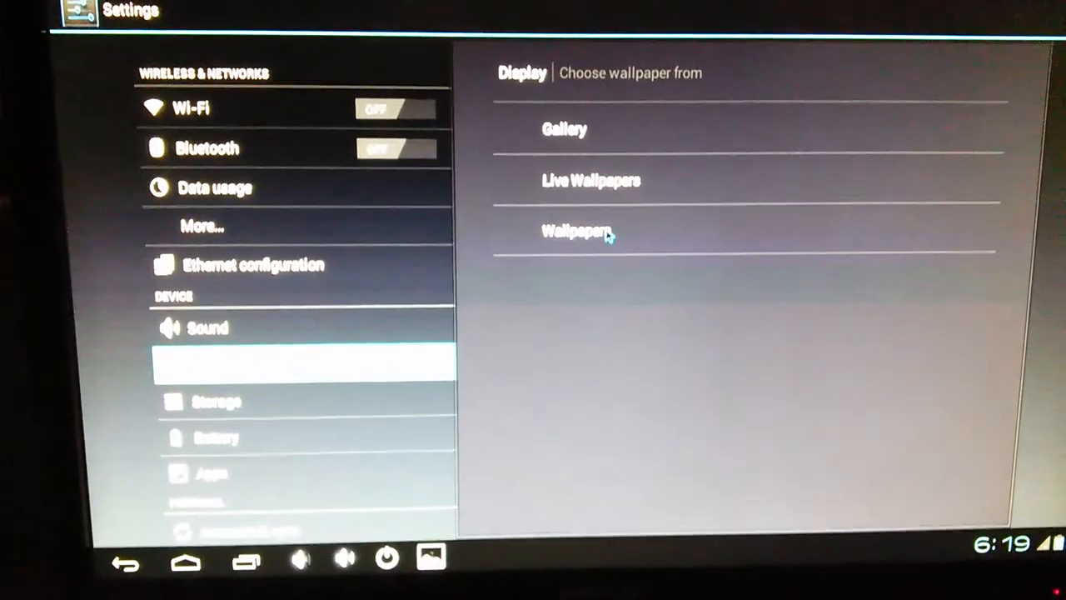
pyautogui.click(577, 232)
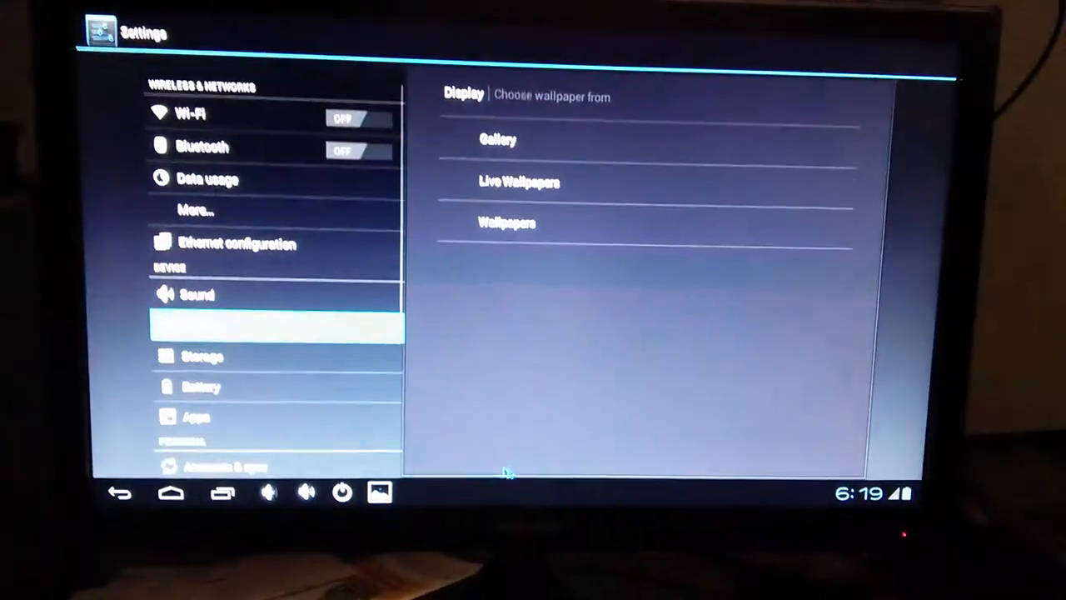
# Leave Settings and return to the home screen.
pyautogui.click(196, 416)
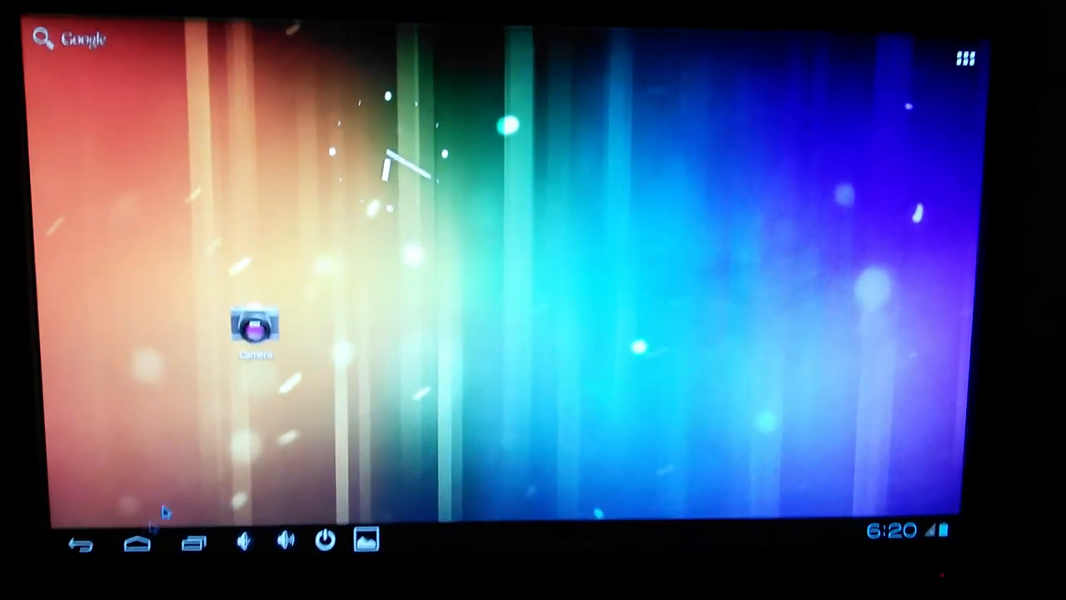
# Show the app drawer listing Browser, Calculator, Camera and Settings.
pyautogui.click(966, 57)
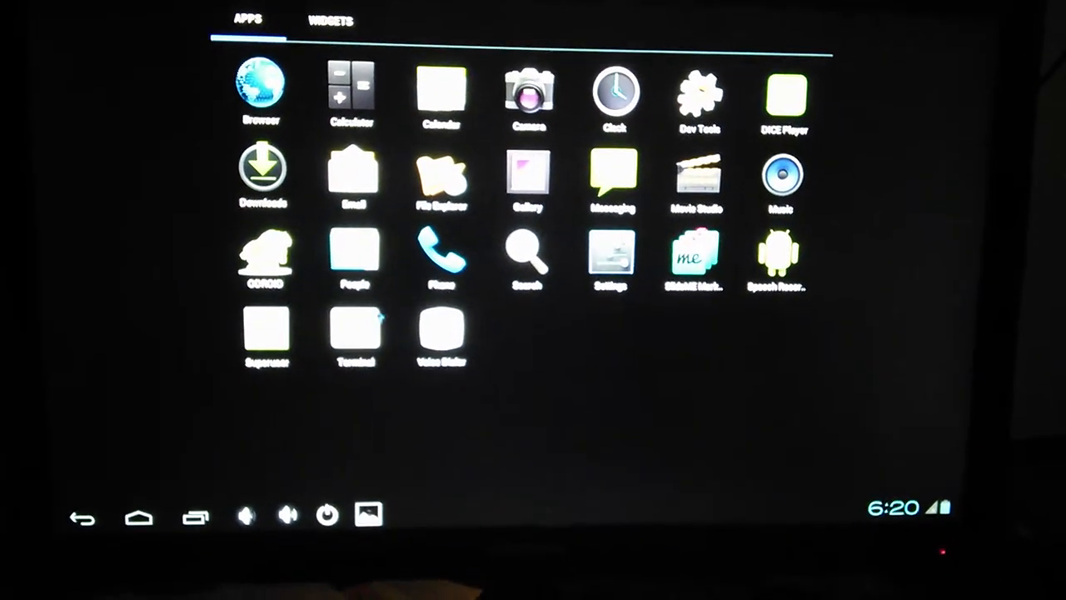
pyautogui.click(356, 333)
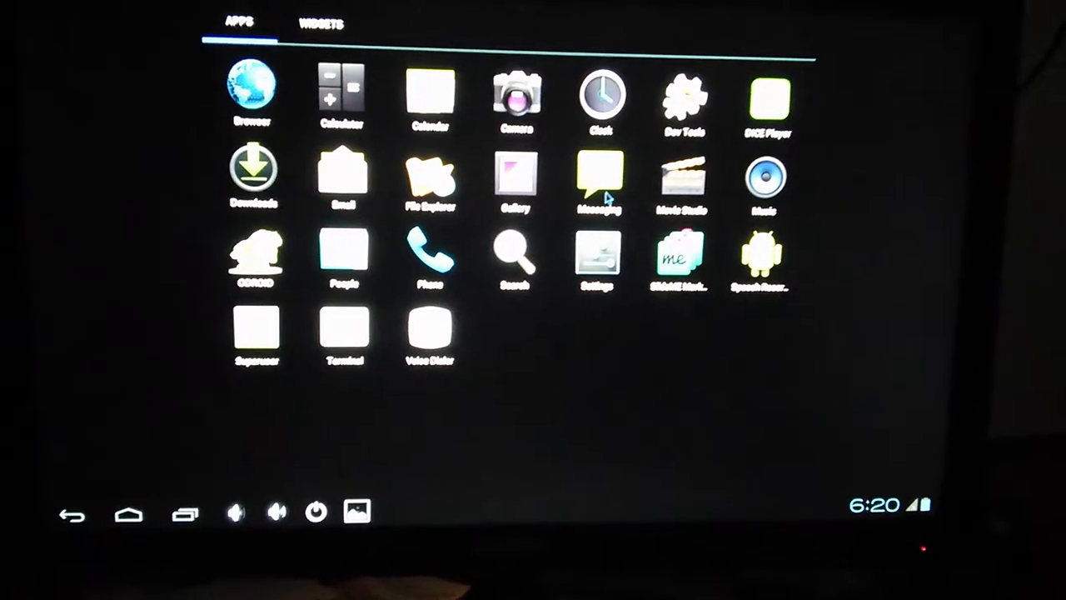
# Launch the Browser and run a Google search for 'odroid'.
pyautogui.click(253, 87)
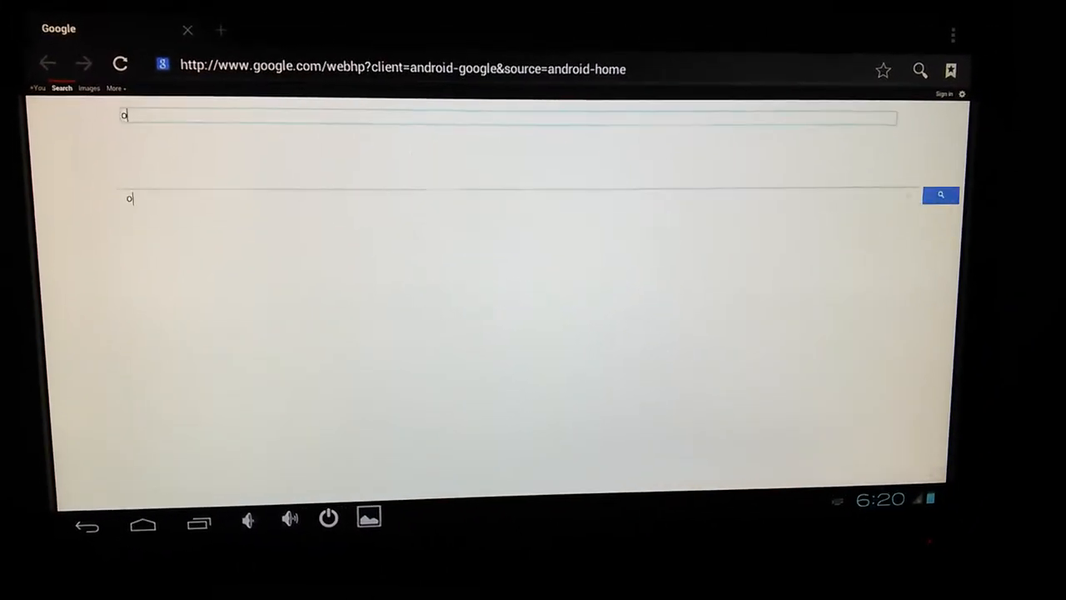
pyautogui.write('dro')
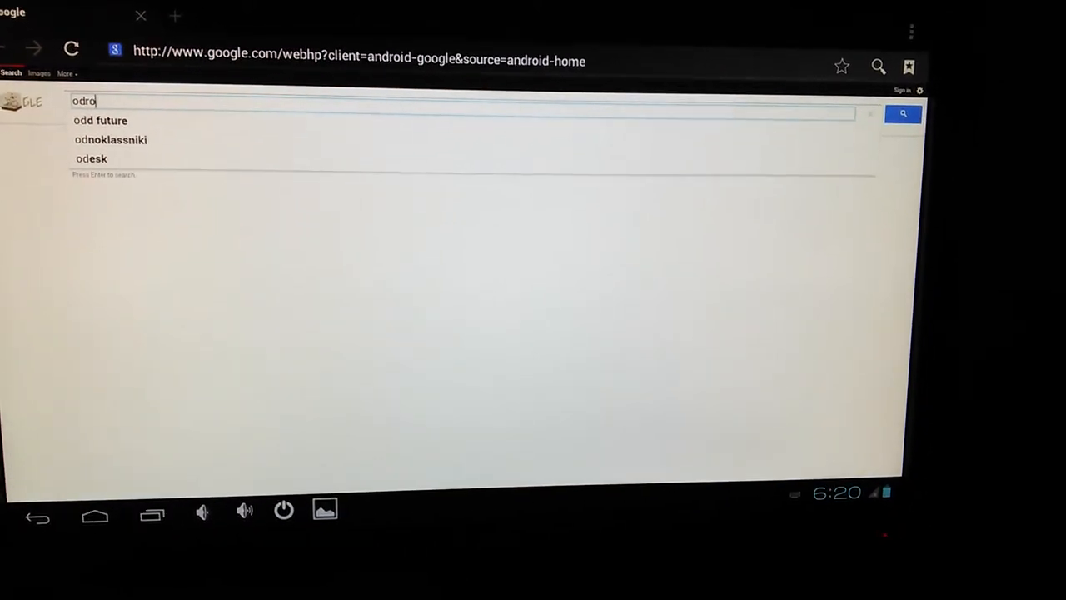
pyautogui.write('id')
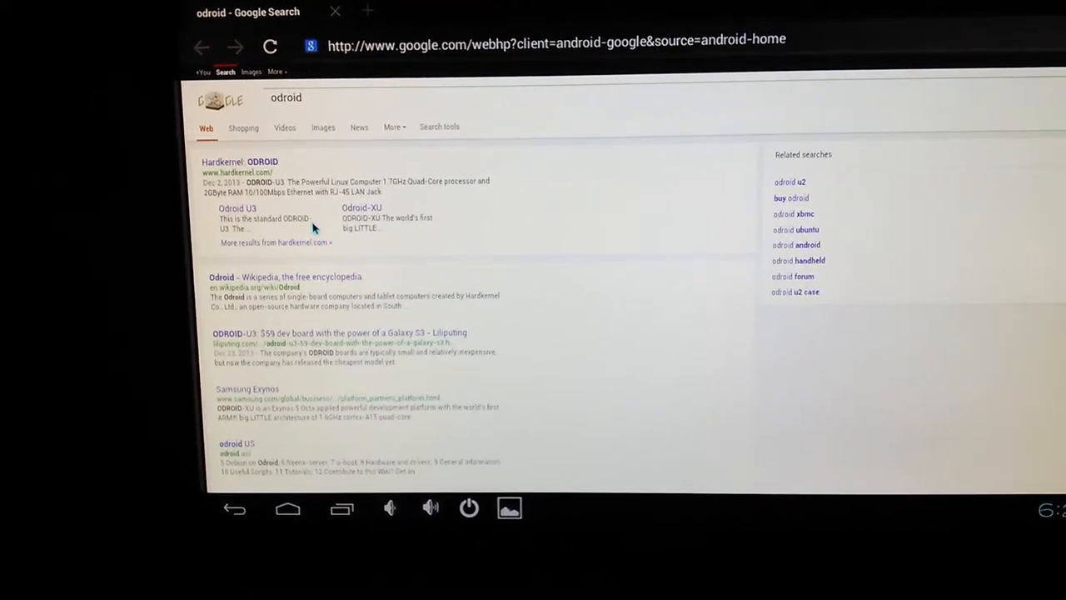
# Follow the Hardkernel search result to load the ODROID home page.
pyautogui.click(240, 162)
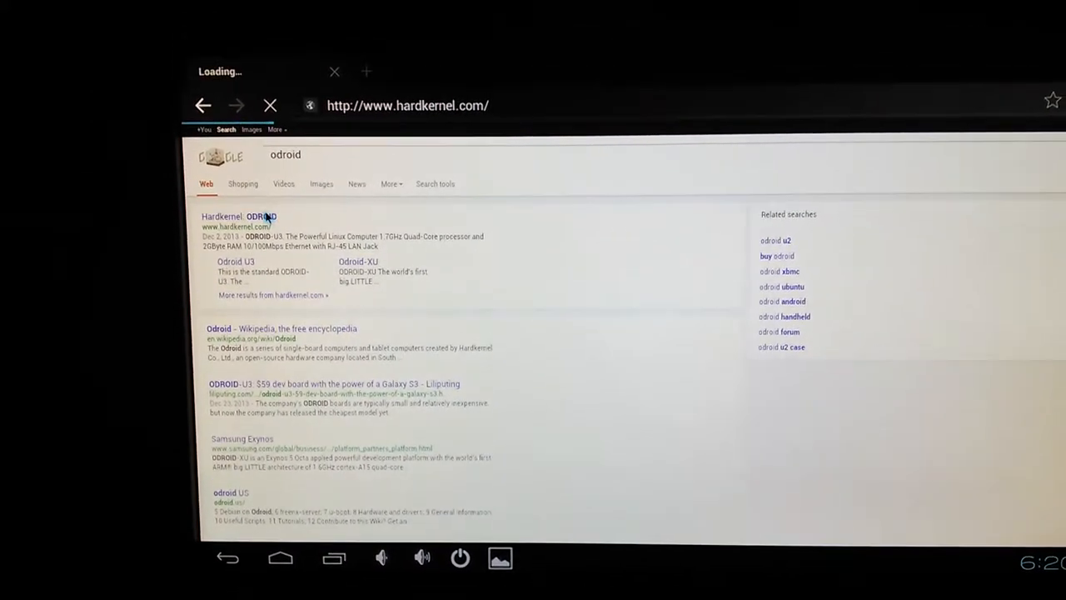
pyautogui.click(240, 217)
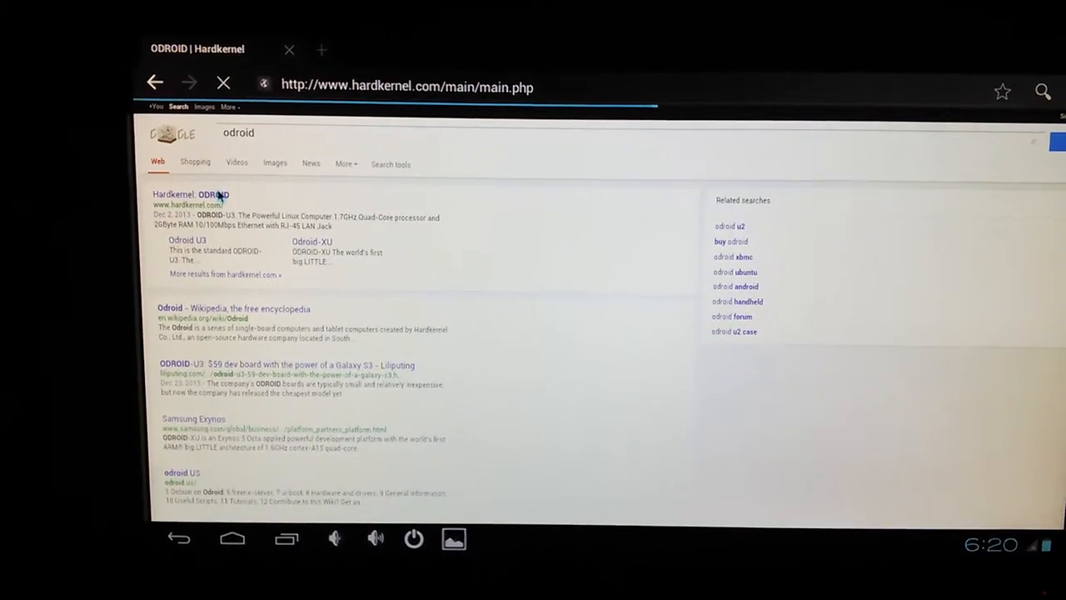
pyautogui.click(190, 193)
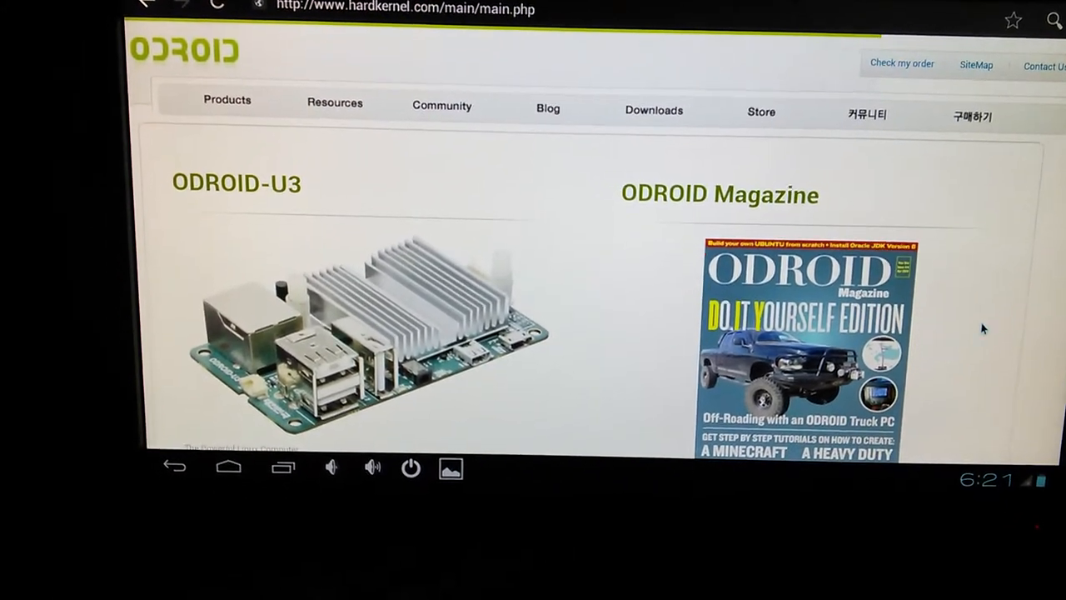
# Scroll down the Hardkernel home page to the 135-countries post and back to the top.
pyautogui.scroll(-3)
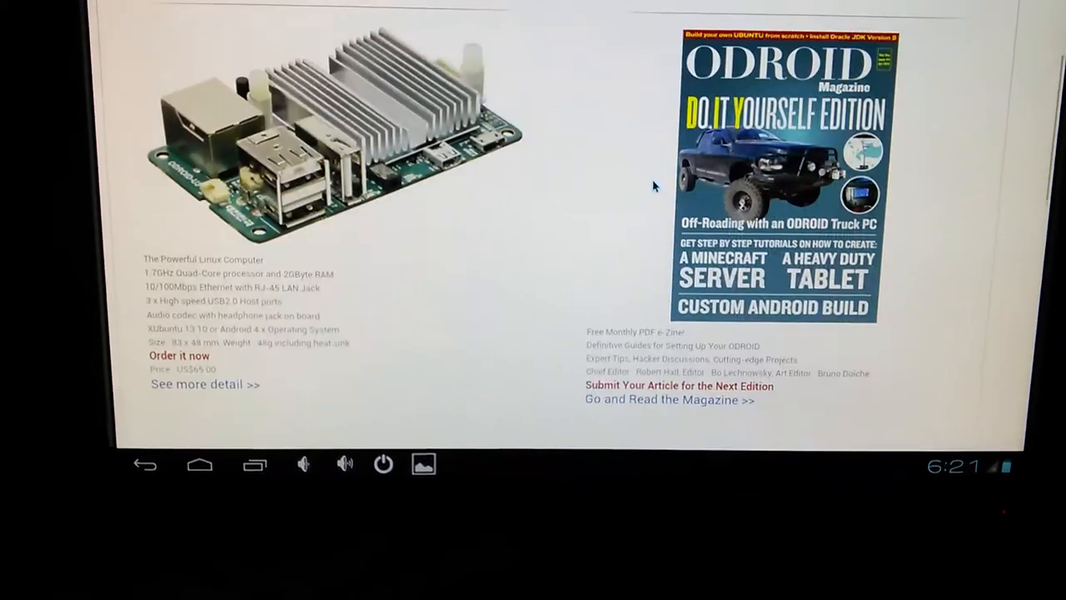
pyautogui.scroll(-3)
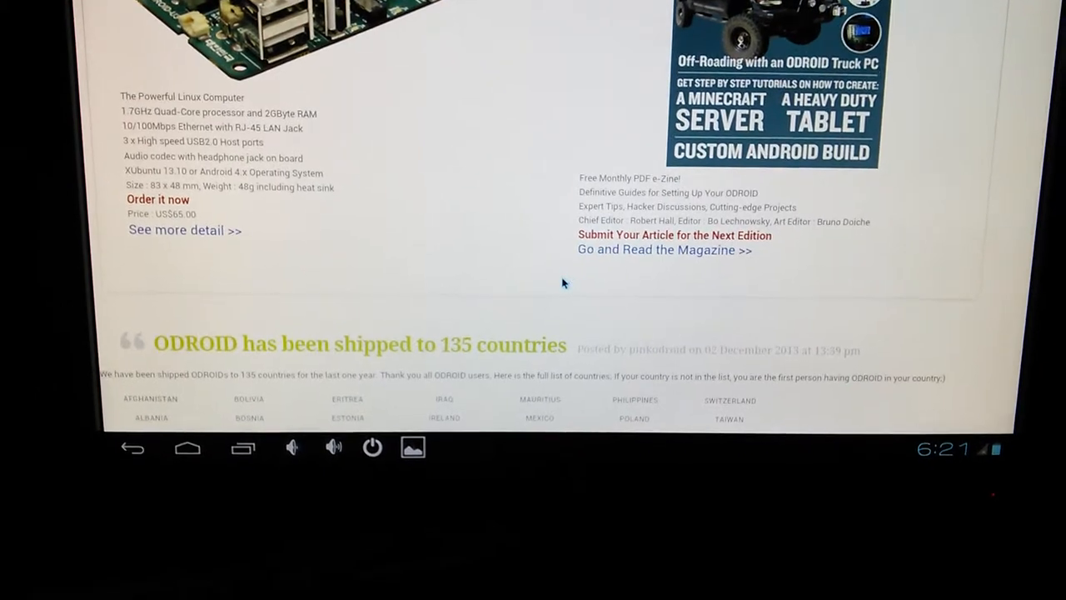
pyautogui.scroll(-3)
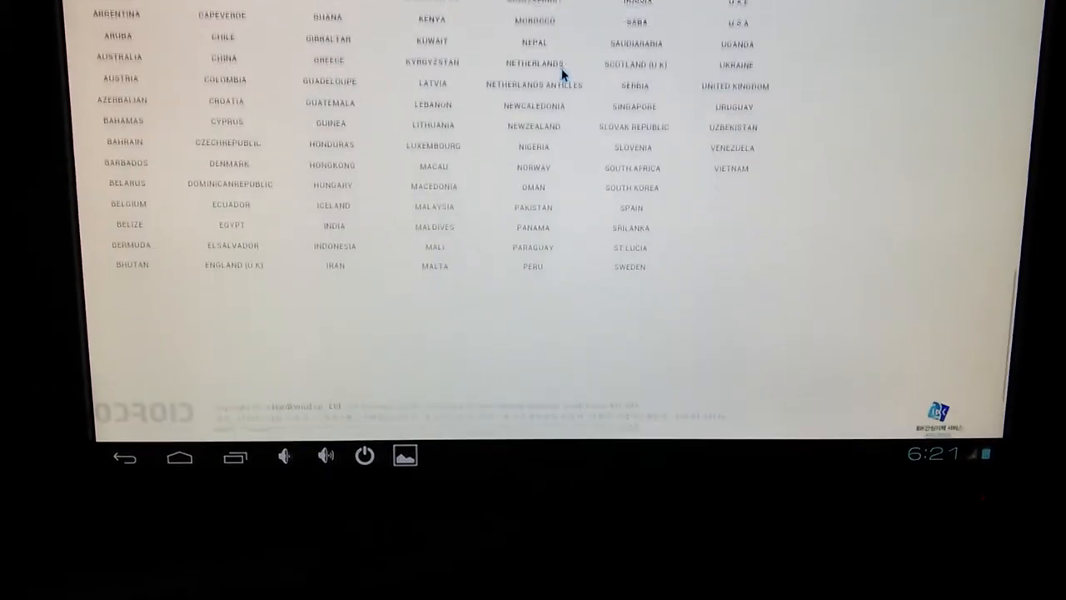
pyautogui.scroll(3)
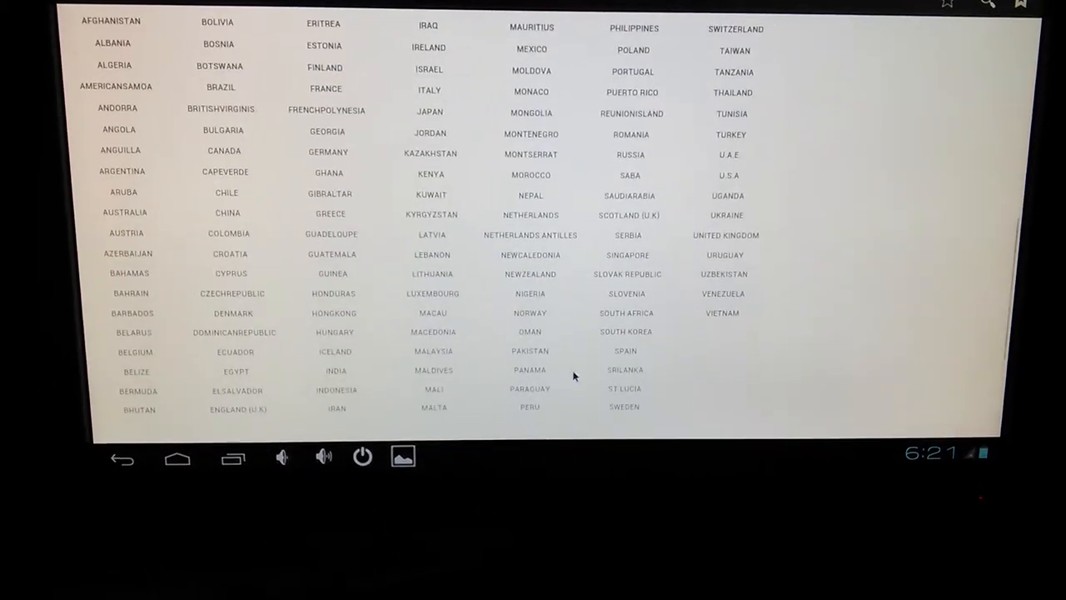
pyautogui.scroll(3)
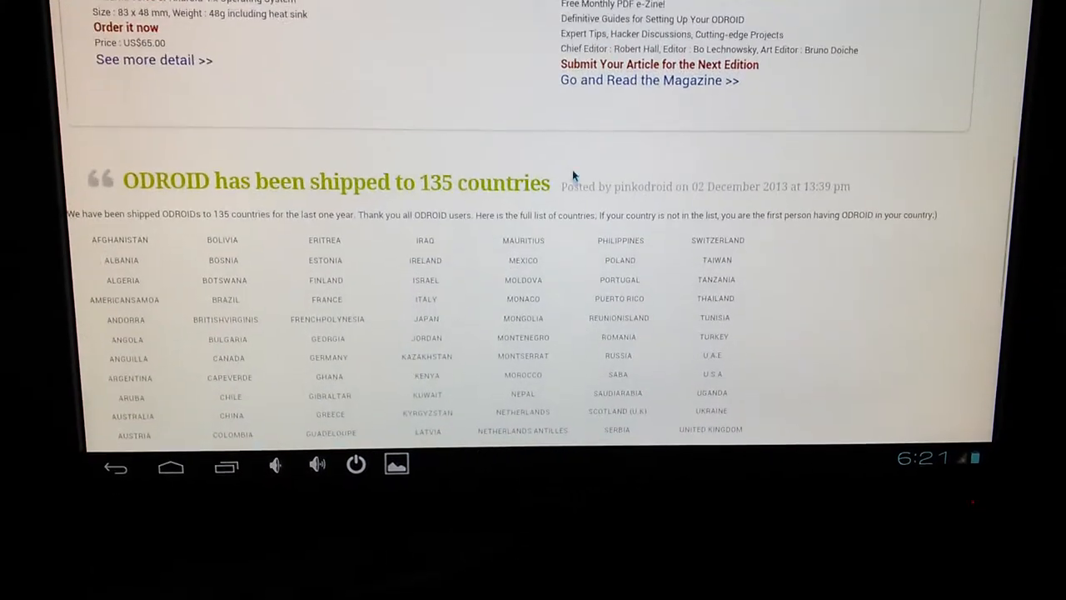
pyautogui.scroll(3)
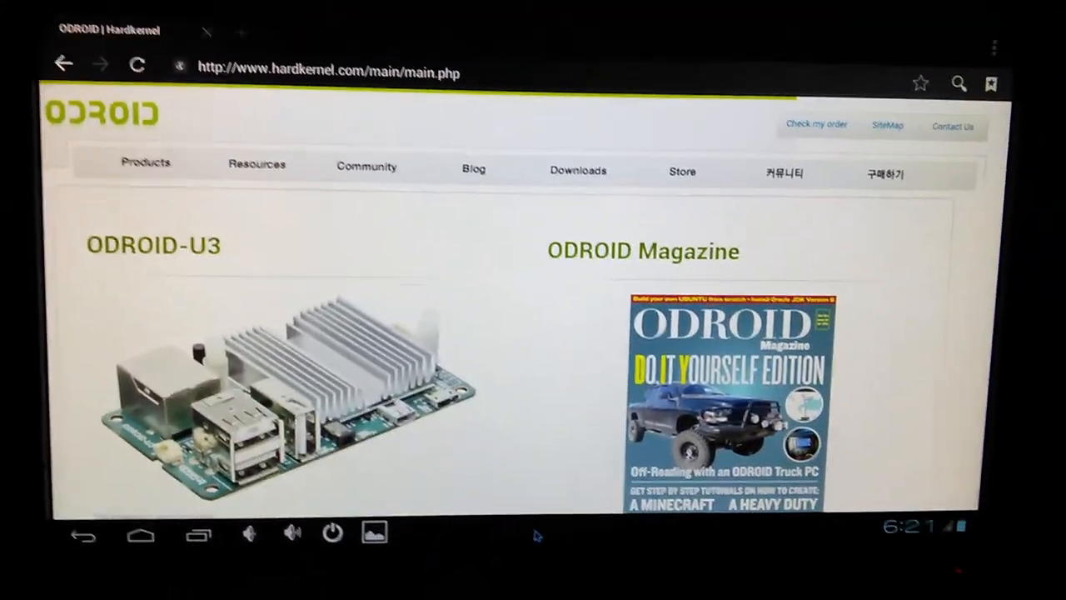
# Scroll the Hardkernel page before leaving the browser for the app drawer.
pyautogui.scroll(-3)
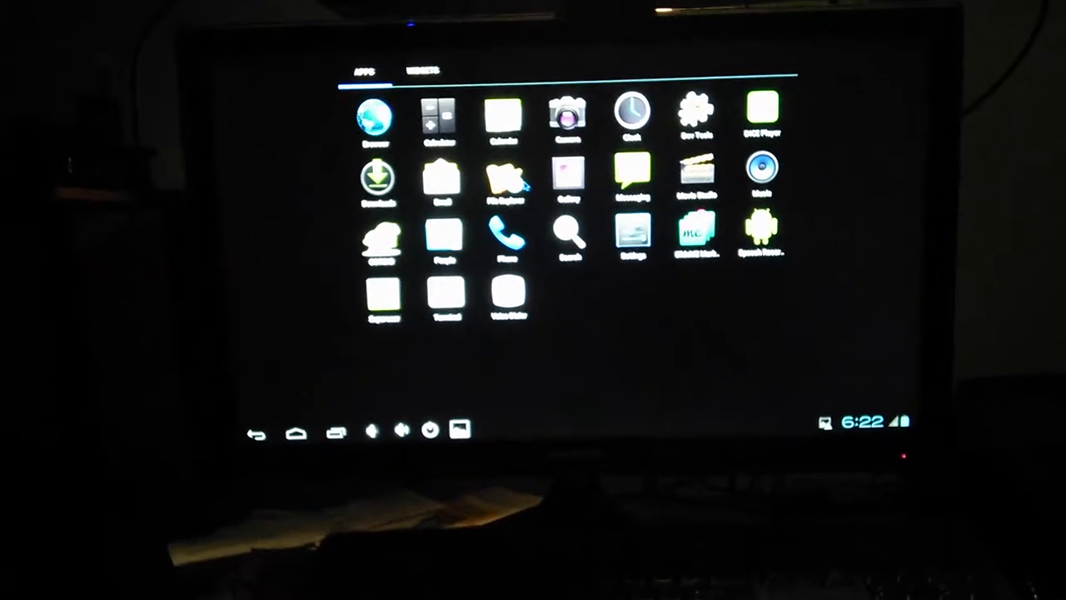
# Launch File Explorer, visit /sdcard, return to root and start Connect To for the host Authentication dialog.
pyautogui.click(496, 175)
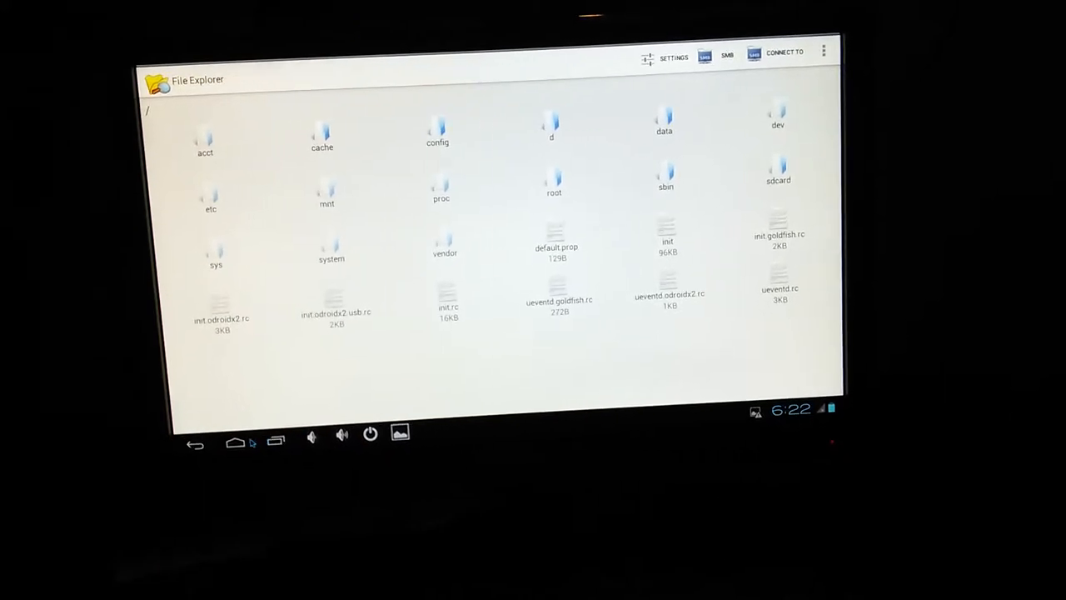
pyautogui.click(235, 443)
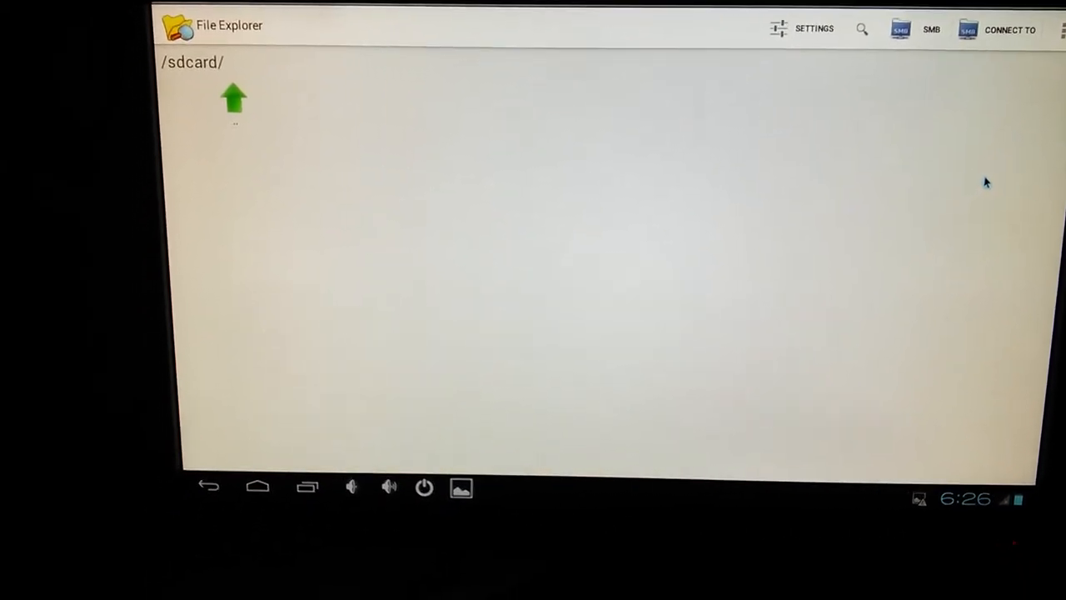
pyautogui.click(233, 98)
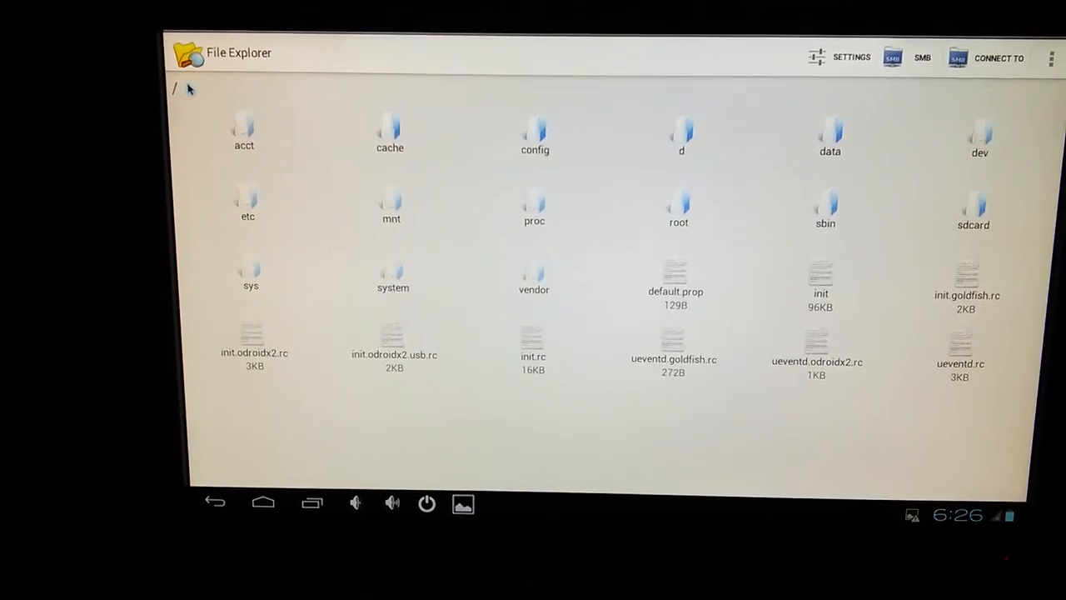
pyautogui.click(1000, 56)
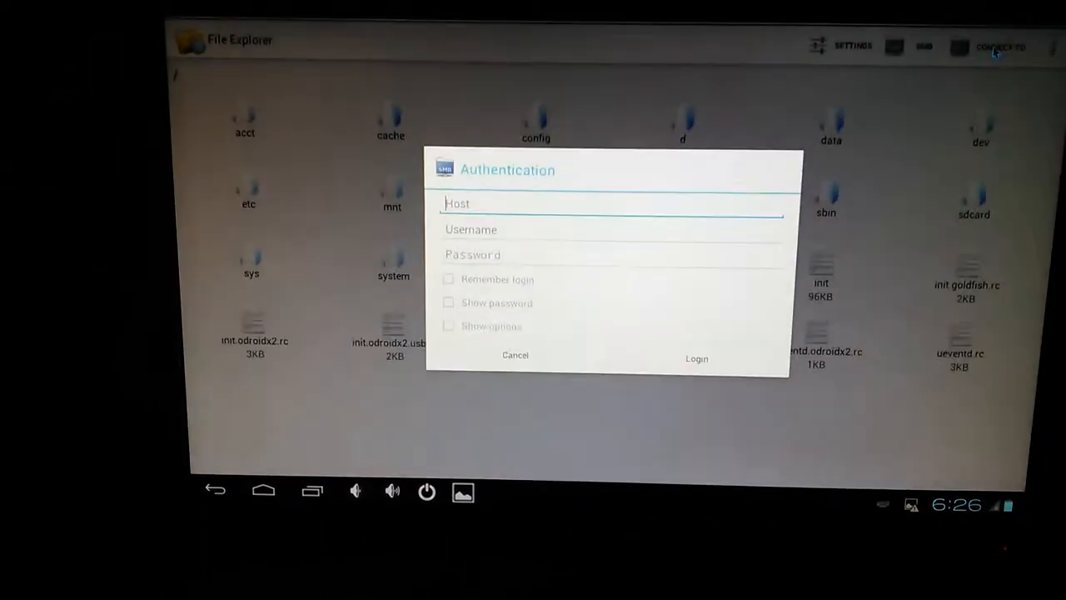